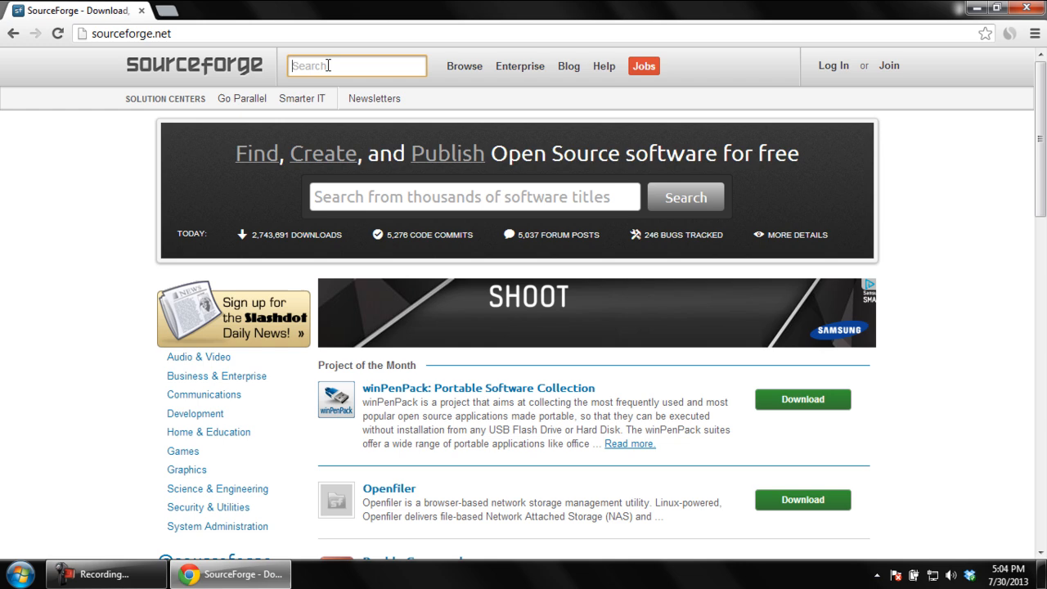
- Find OpenSSH for Windows via a 'sshwindows' search and download setupssh381-20040709.zip
type("sshwindows")
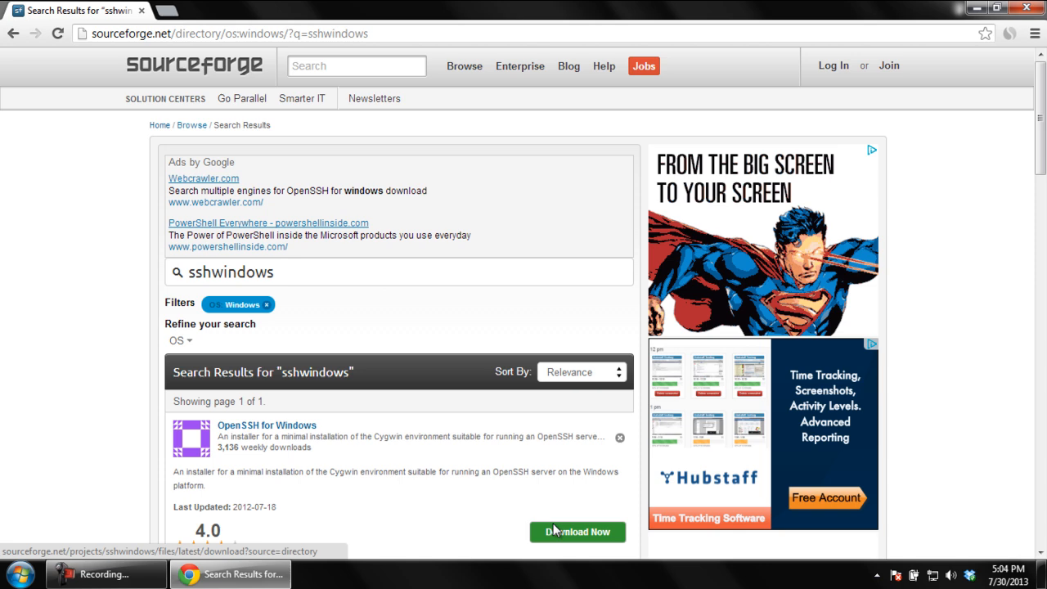
left_click(576, 532)
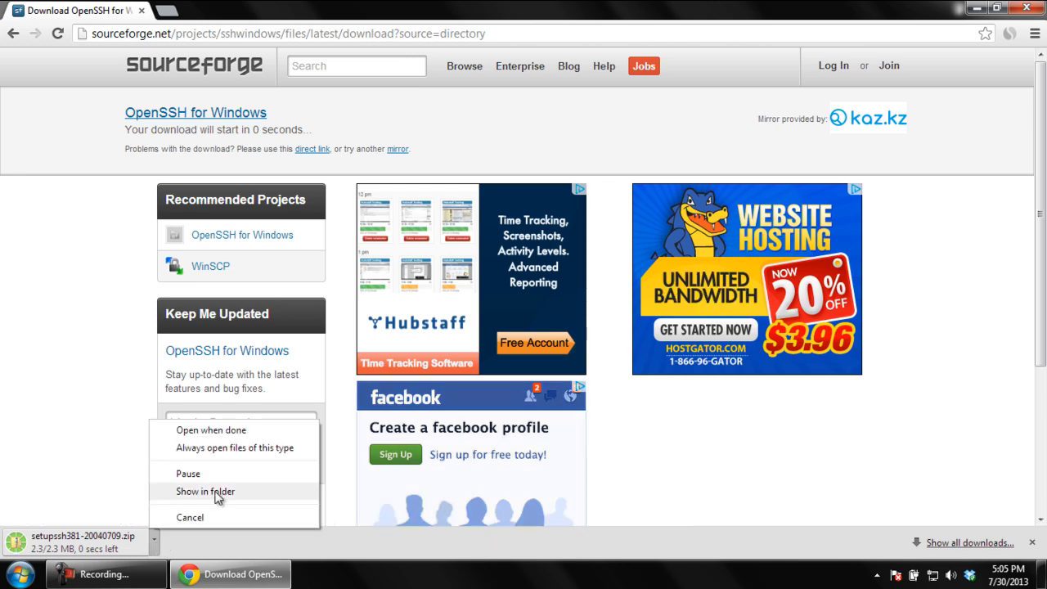
left_click(206, 491)
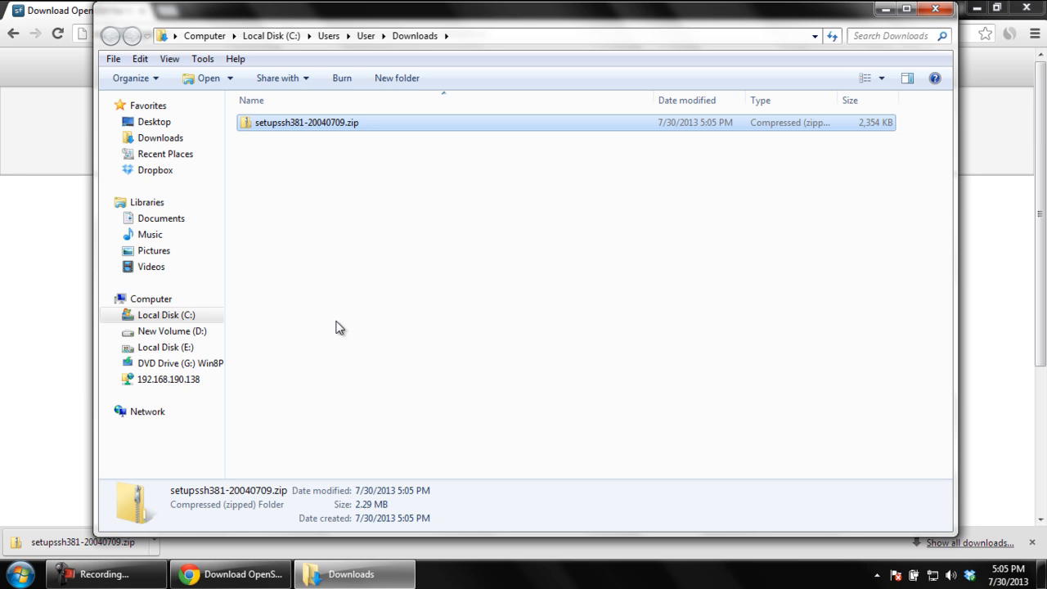
right_click(308, 121)
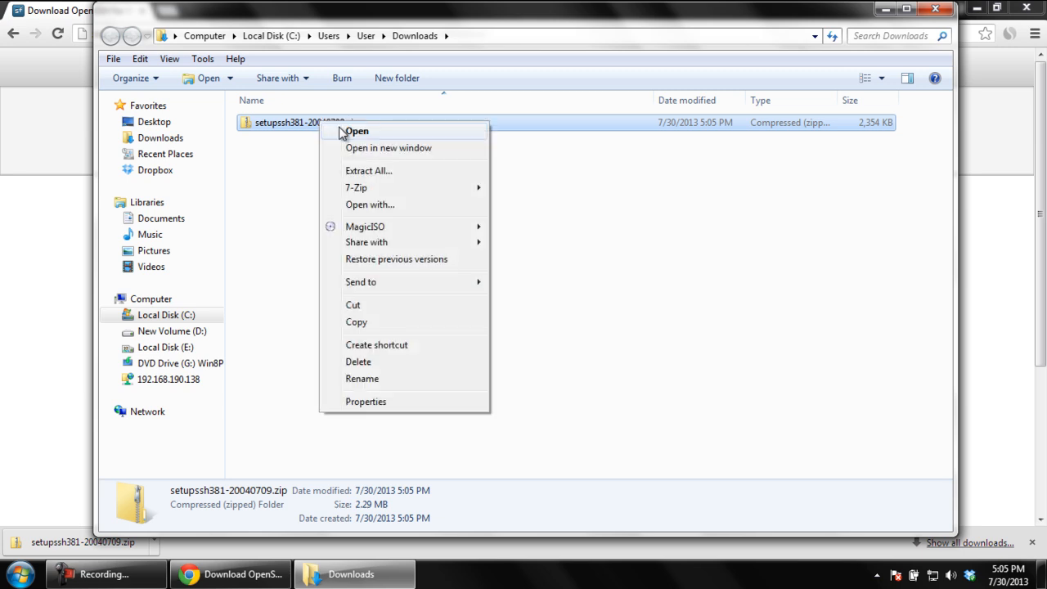
left_click(368, 170)
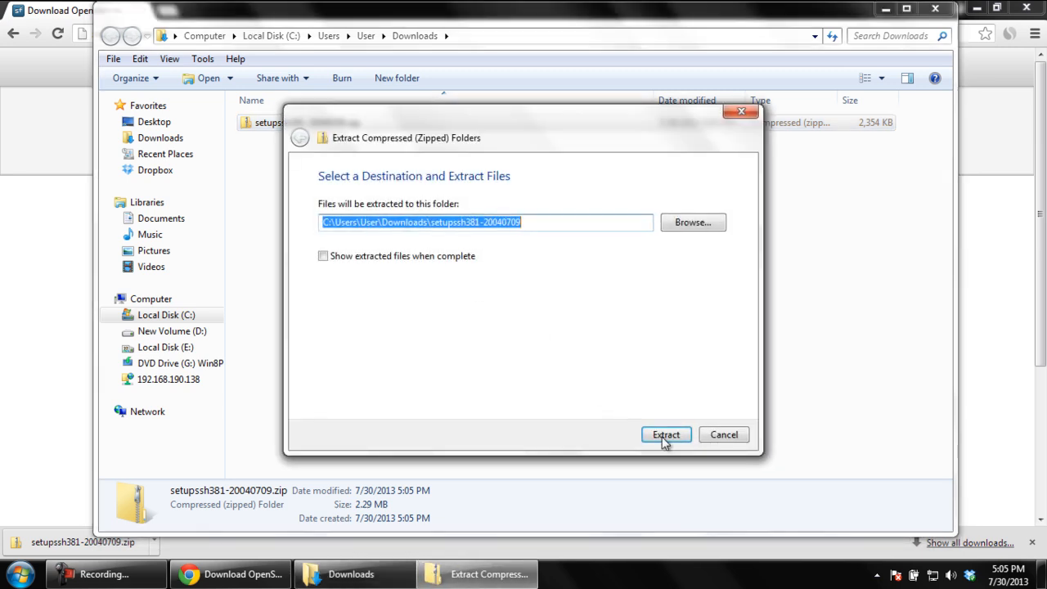
left_click(664, 435)
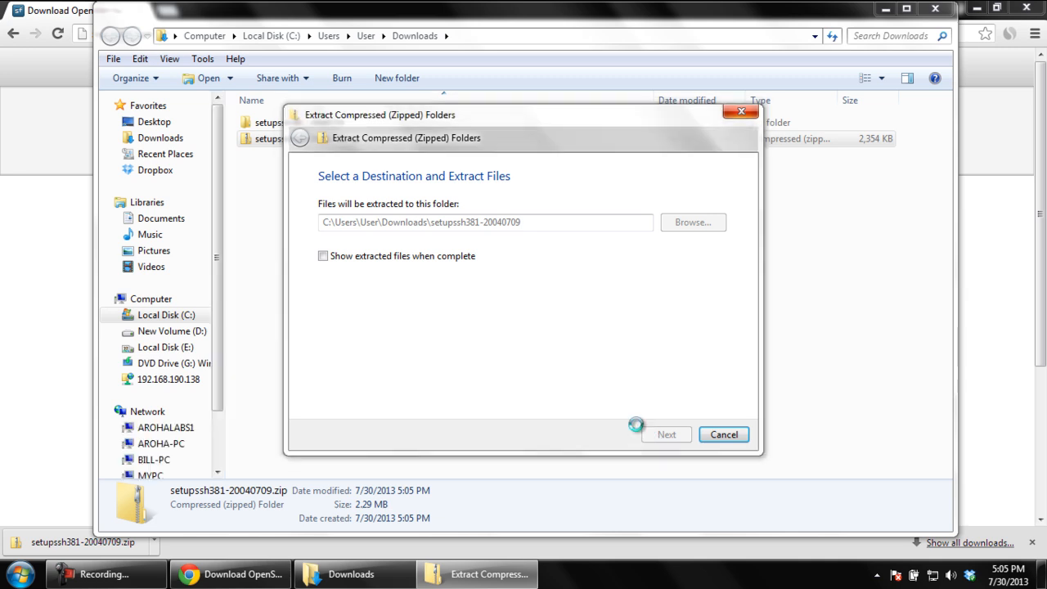
left_click(666, 435)
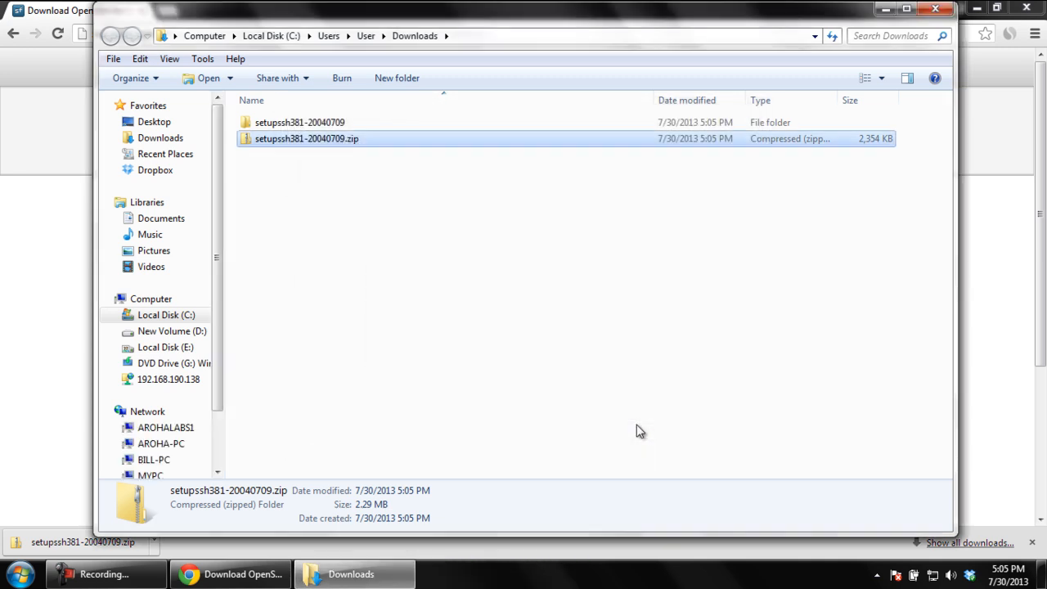
left_click(300, 121)
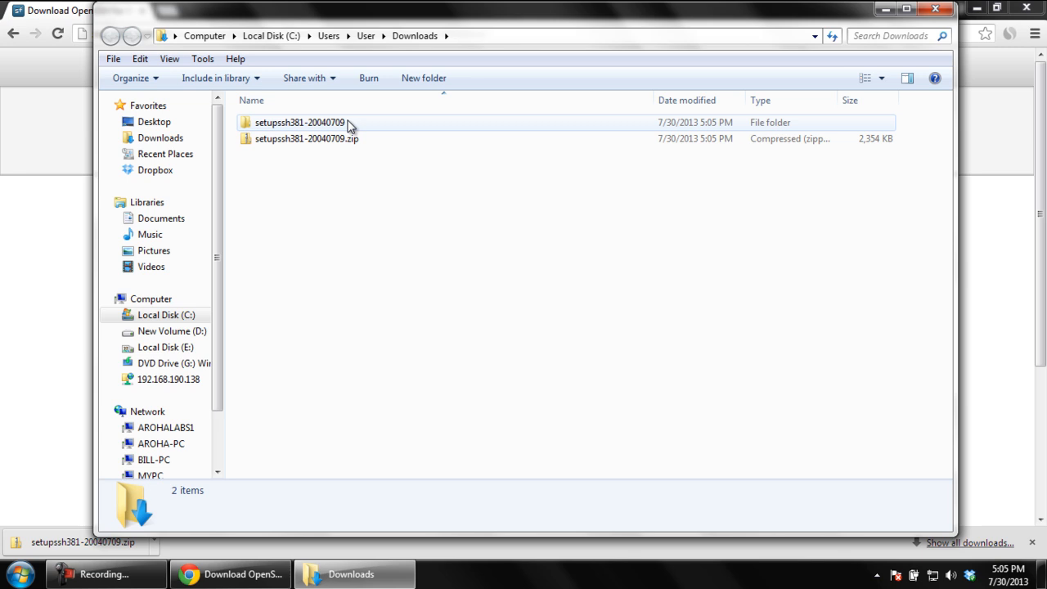
- Run setupssh.exe from the extracted folder and accept the license agreement
double_click(298, 121)
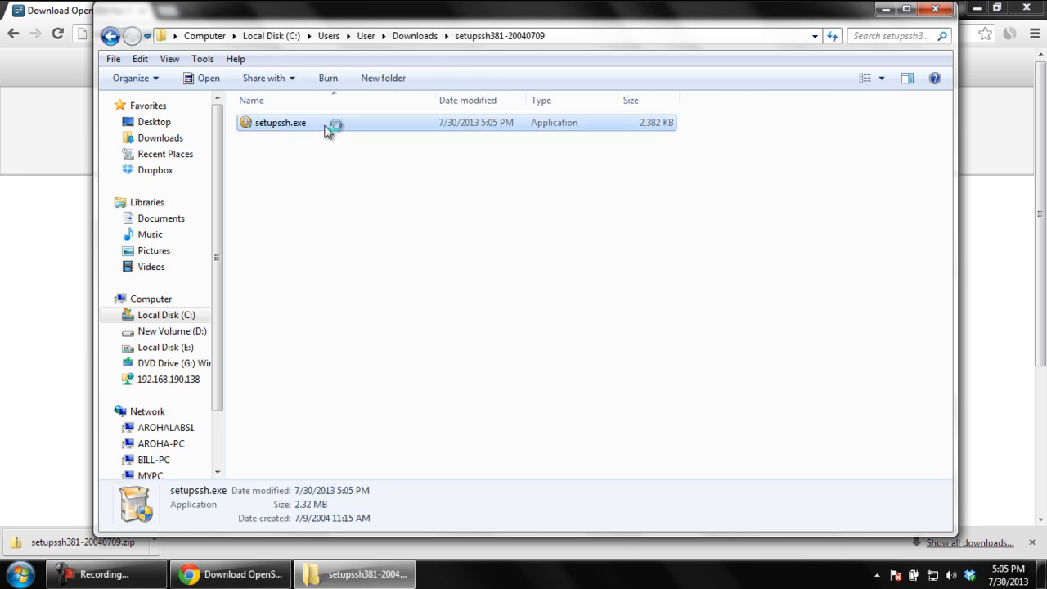
double_click(280, 121)
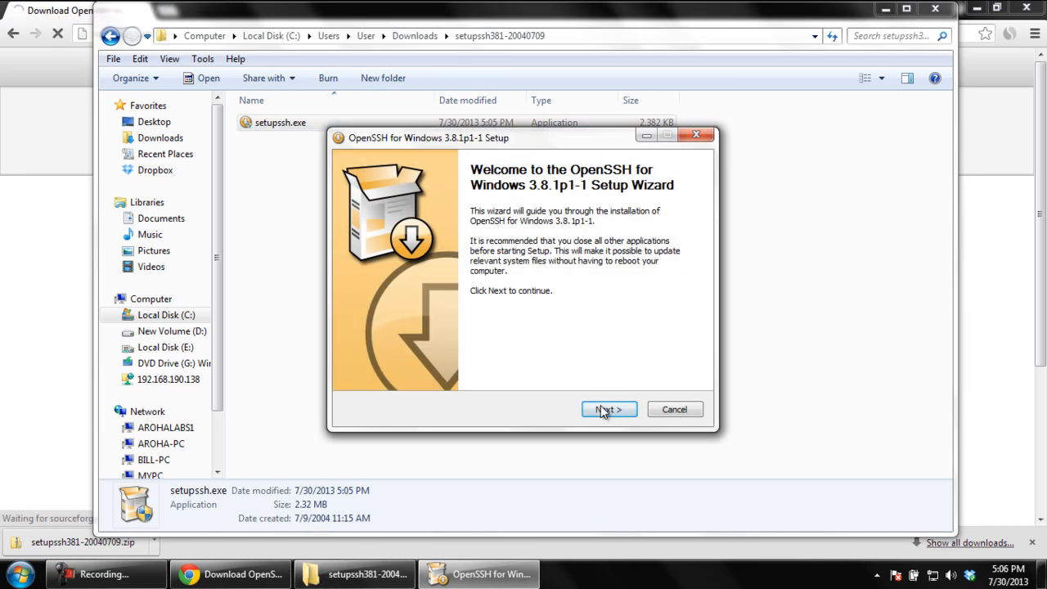
left_click(609, 409)
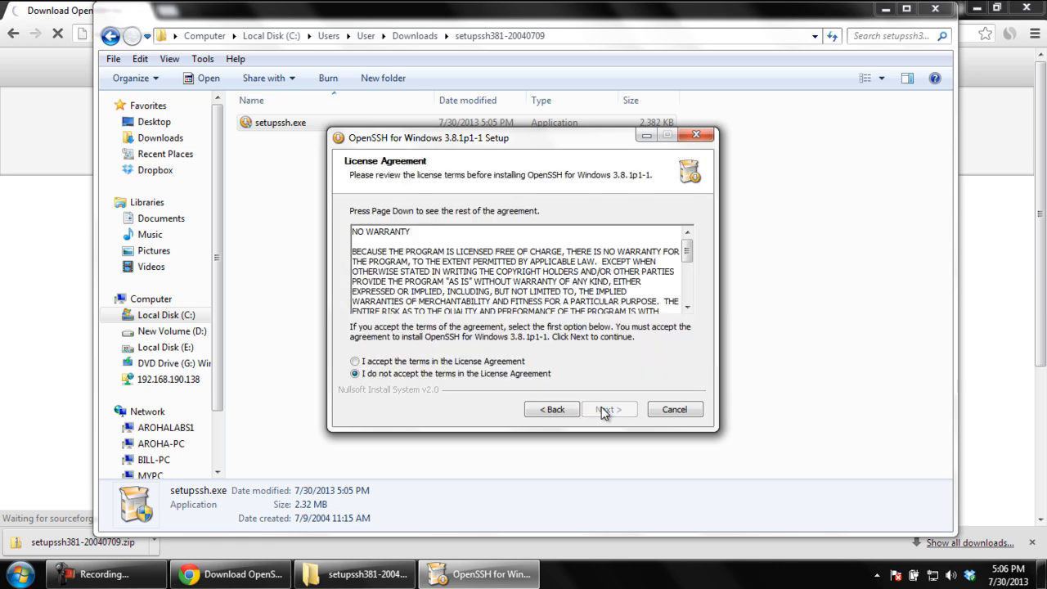
left_click(355, 362)
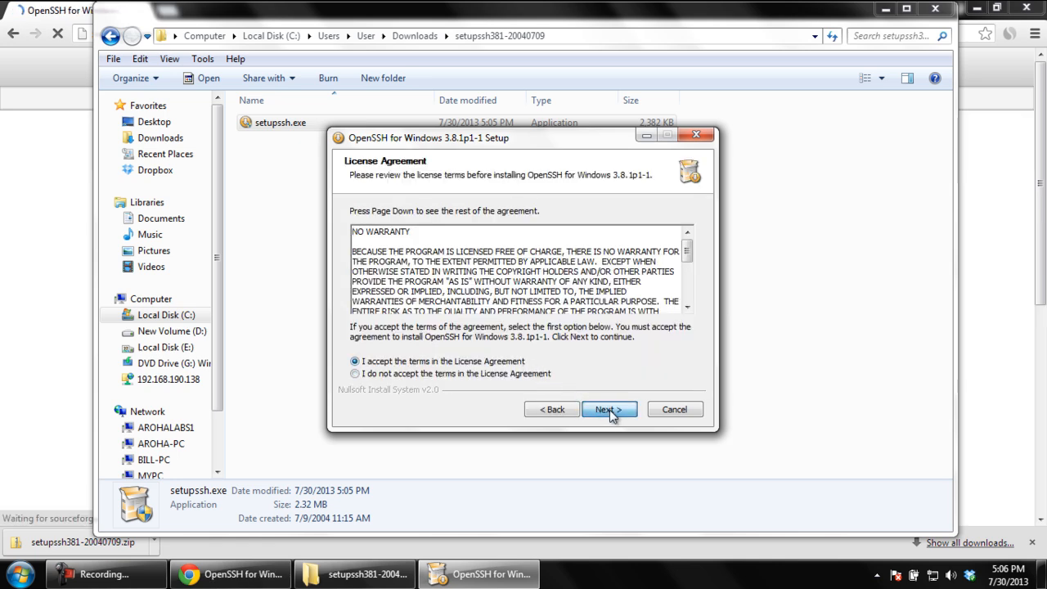
- Keep all components and the default install folder, then install OpenSSH
left_click(609, 409)
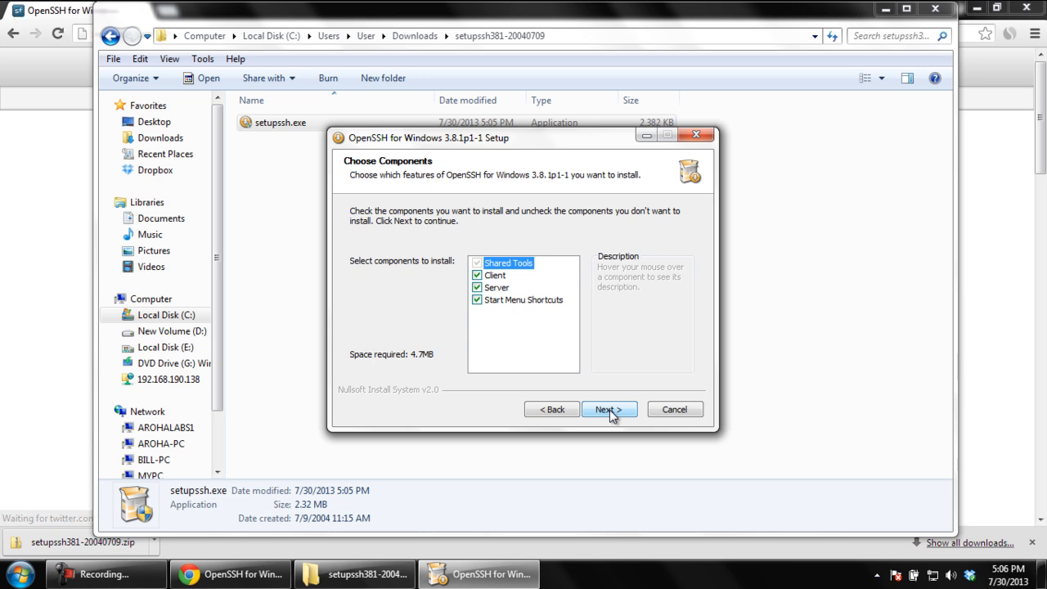
left_click(609, 409)
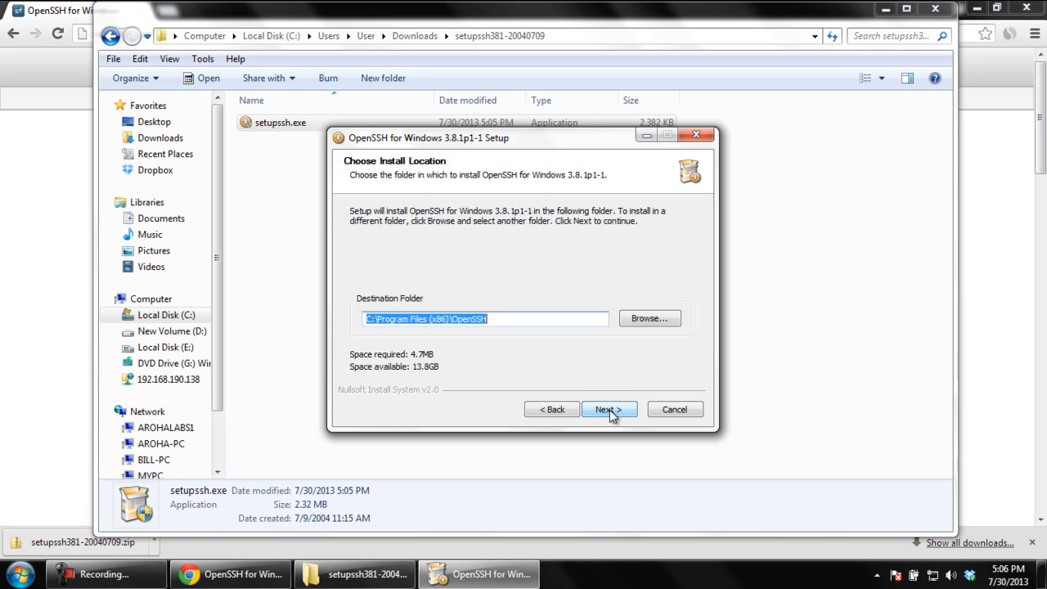
left_click(609, 409)
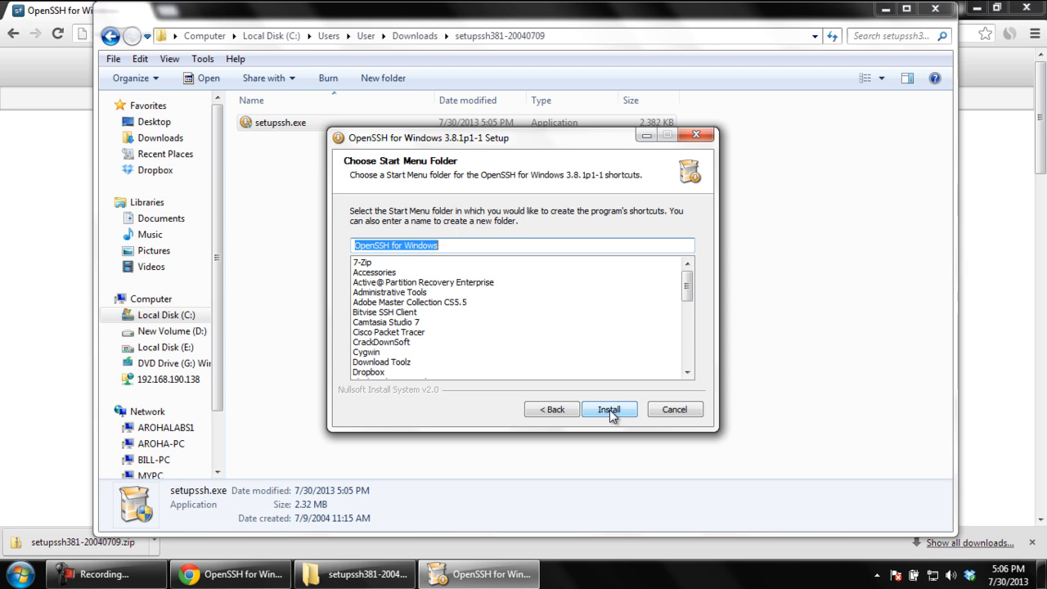
left_click(608, 409)
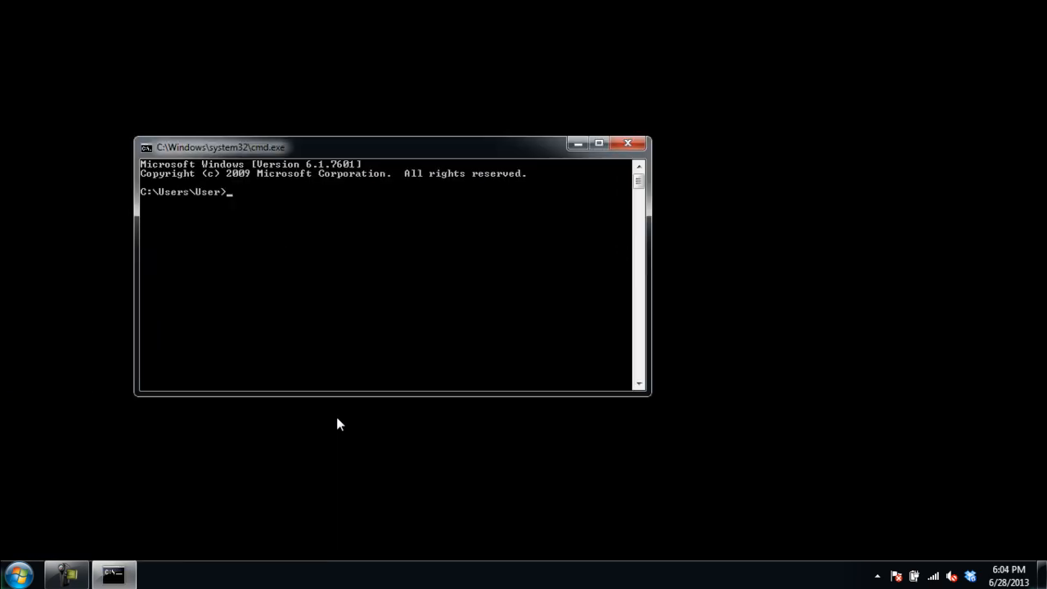
- Run ssh with no arguments to confirm OpenSSH prints its usage help
type("ss")
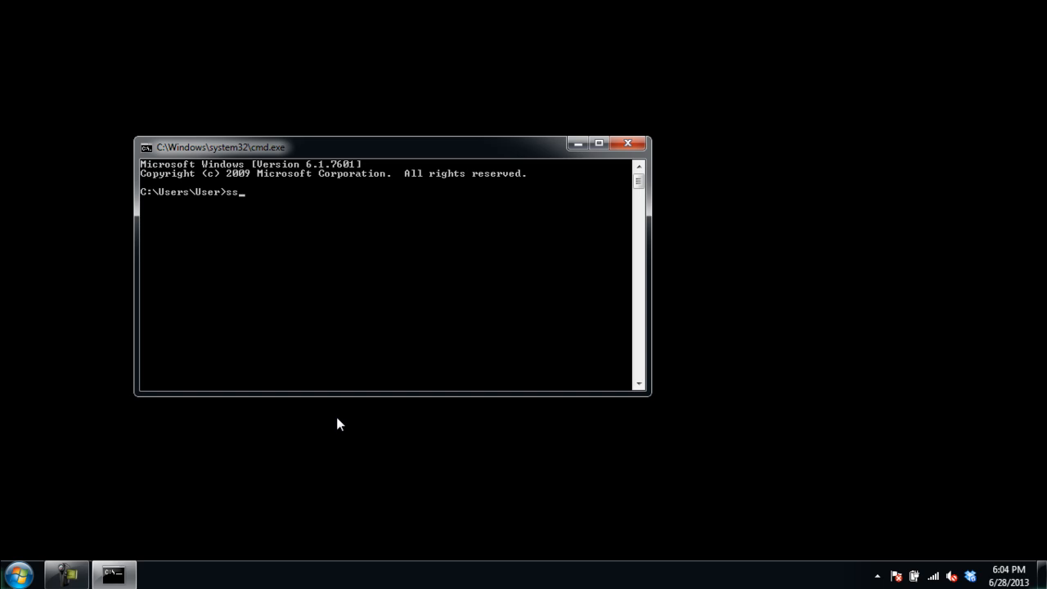
key("enter")
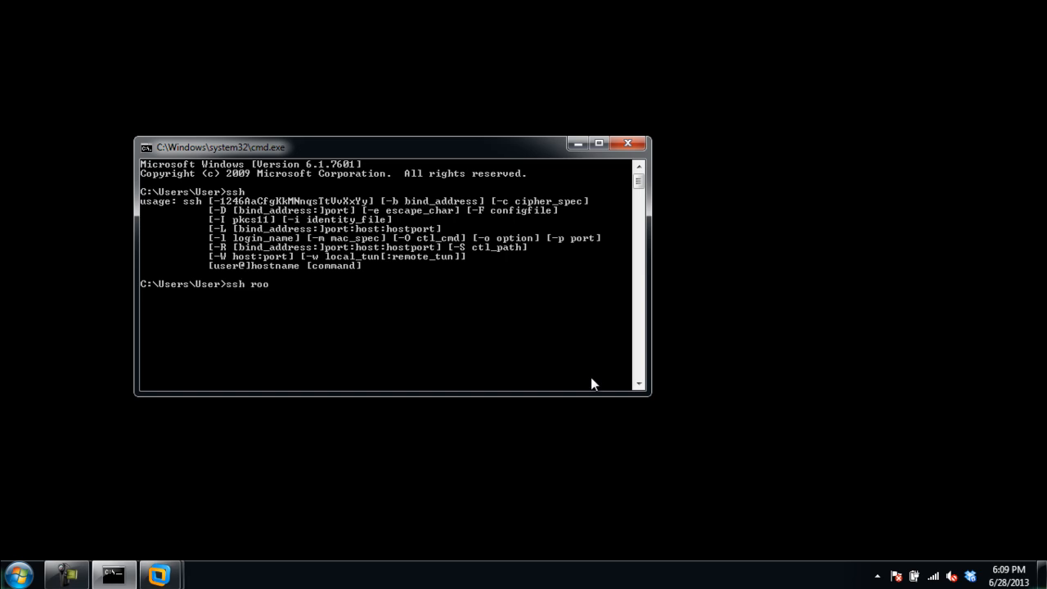
- Log in as root to 192.168.190.130 over SSH and list the home directory with ls
type("t@192.168.")
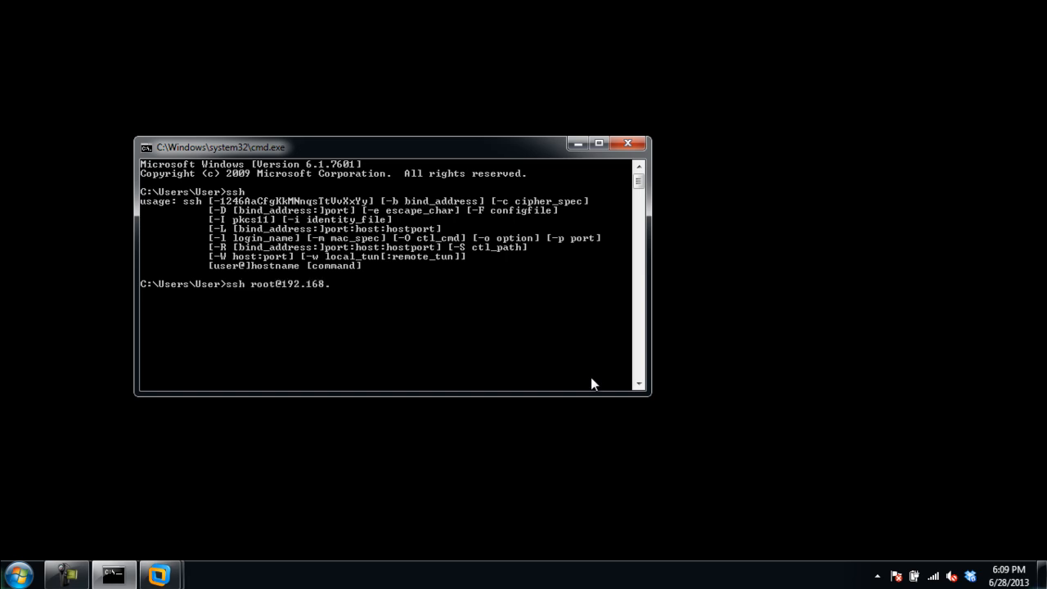
type("190.130")
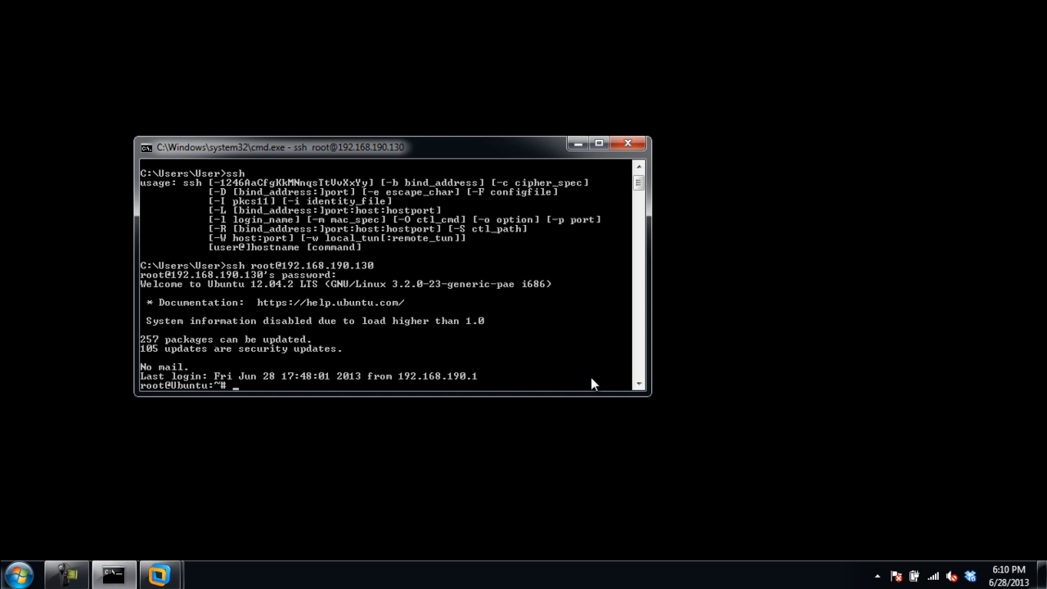
type("ls")
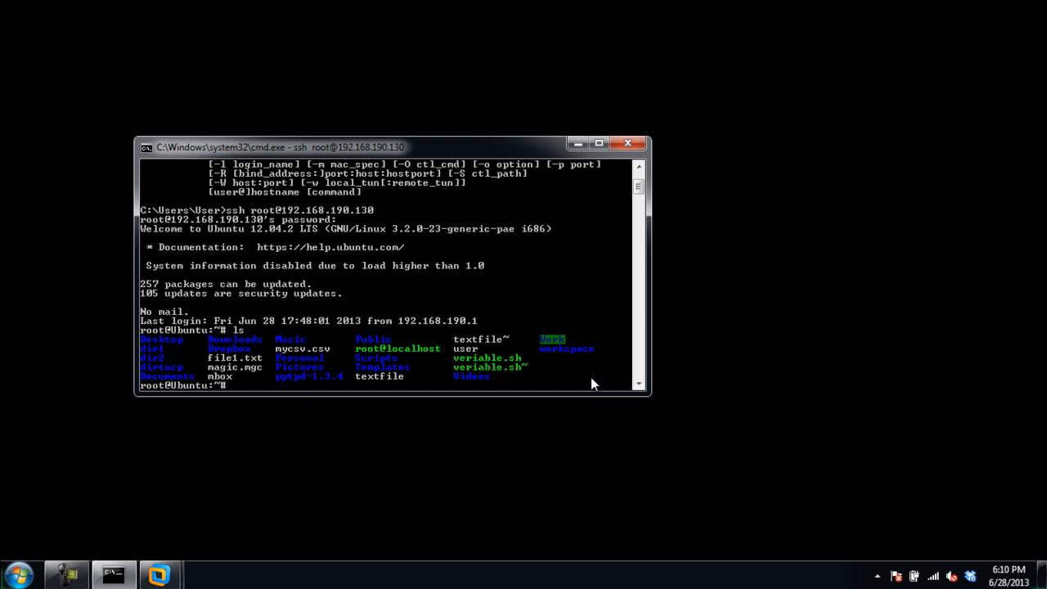
- Browse into Public/ and list its files, then logout to close the connection
type("cd")
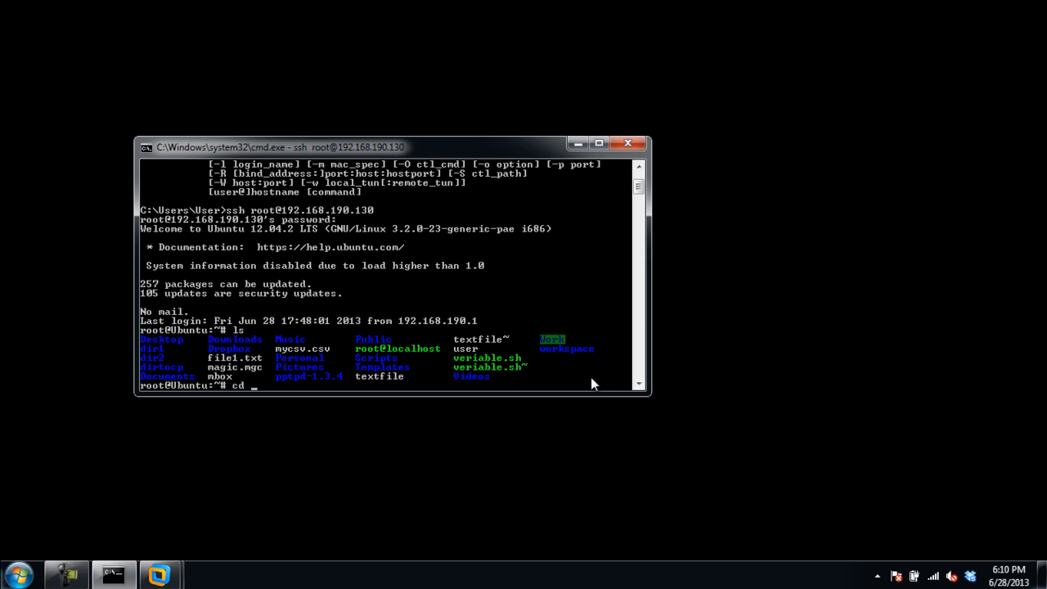
type("Public/")
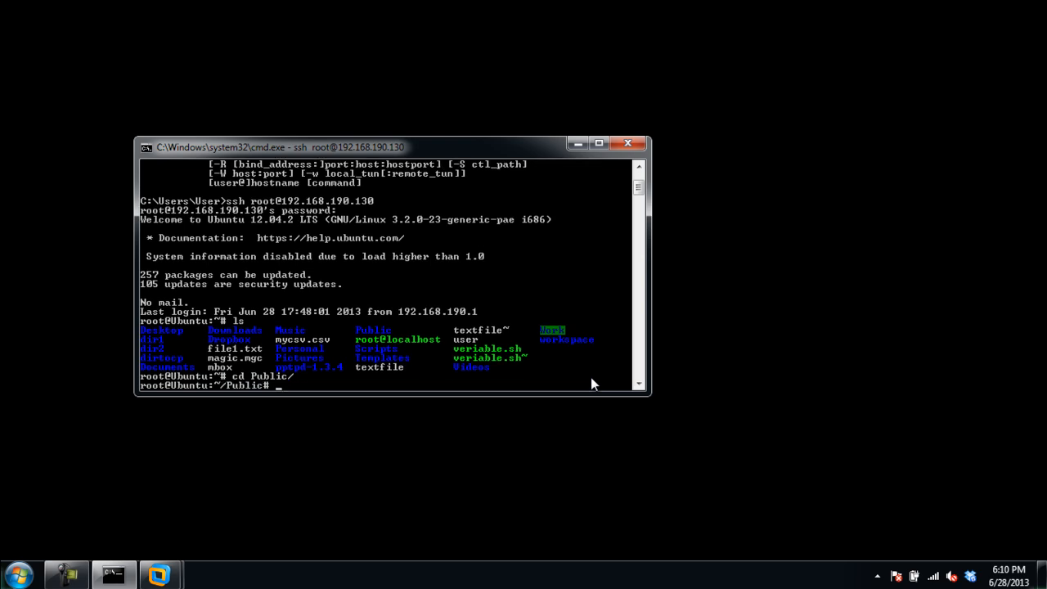
type("ls")
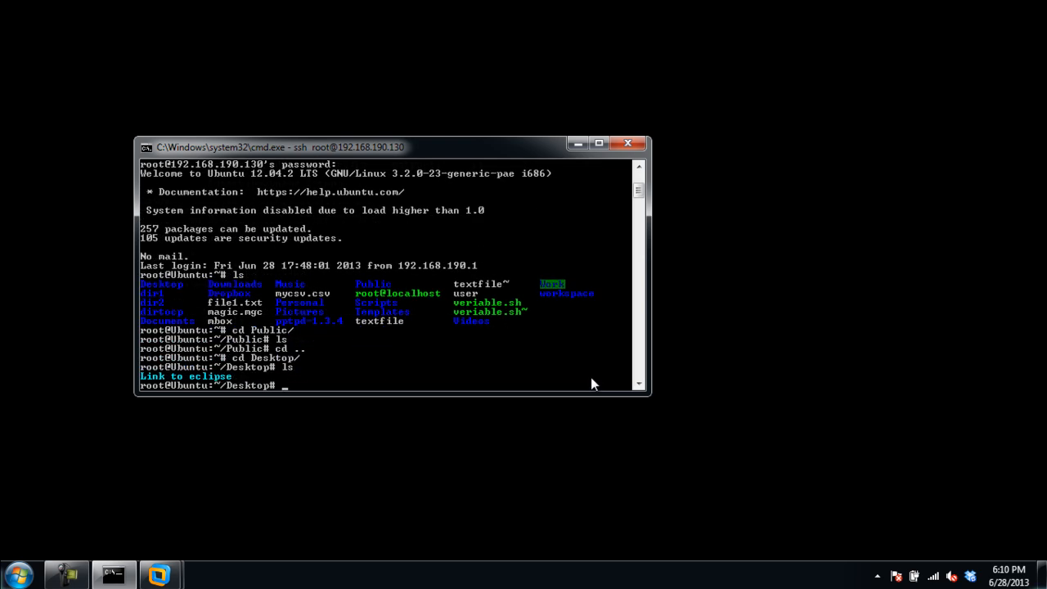
type("logout")
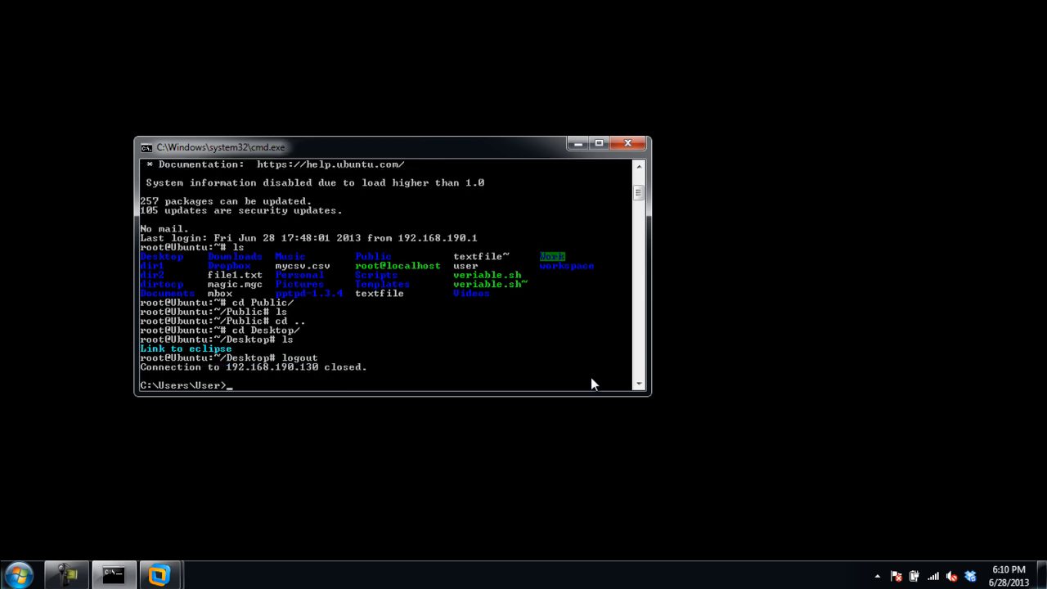